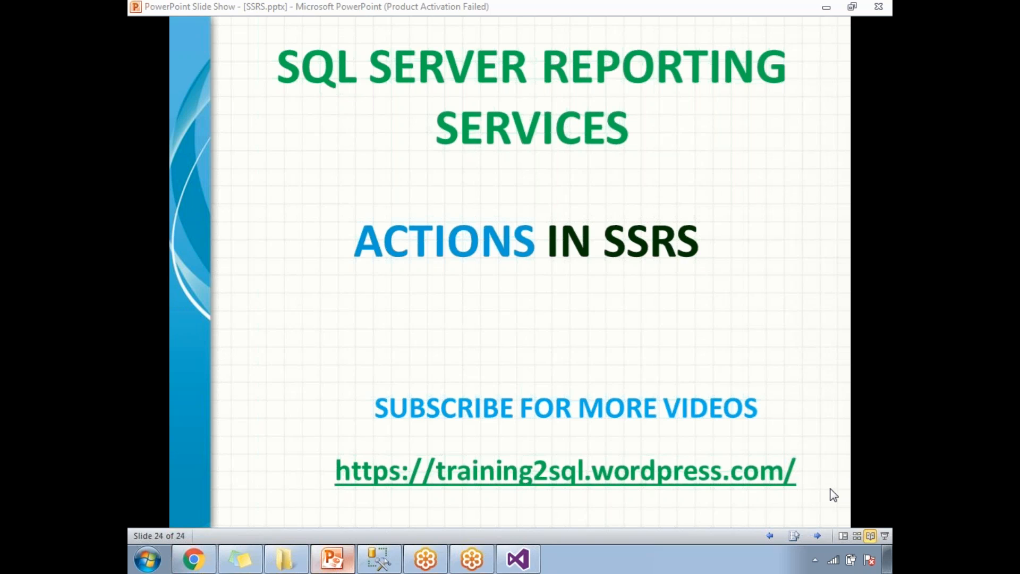
pyautogui.moveTo(823, 487)
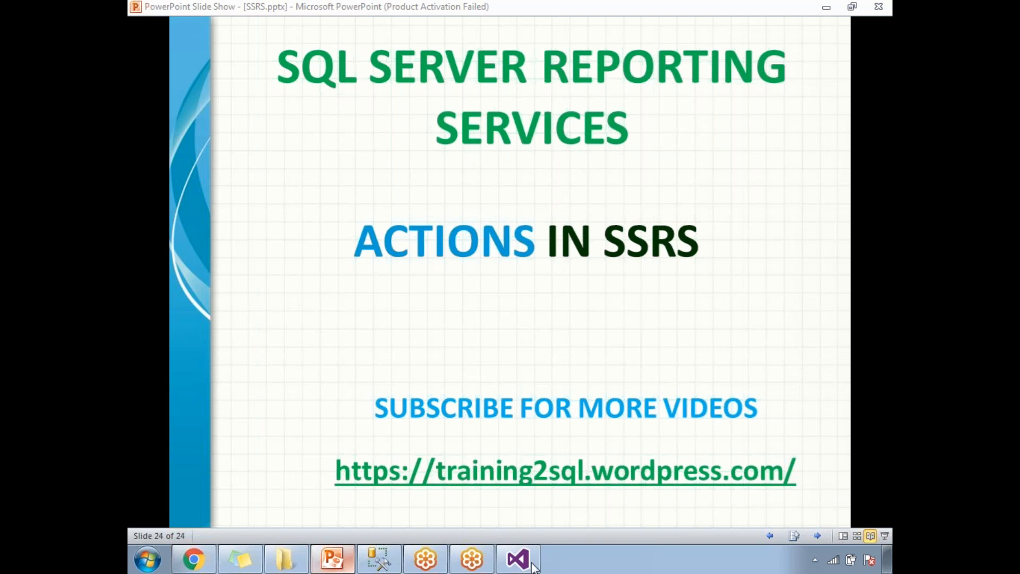
pyautogui.click(517, 558)
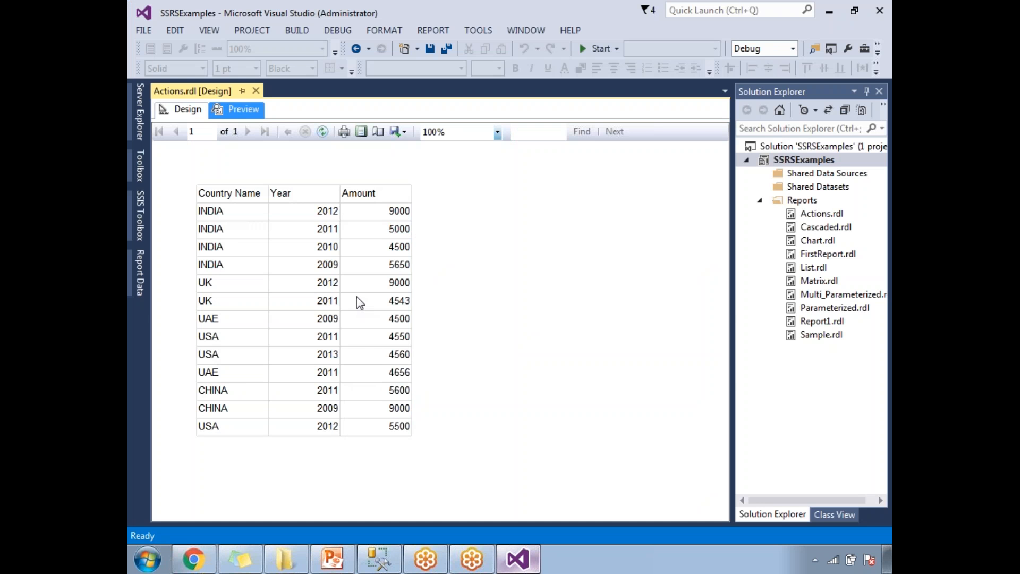
pyautogui.moveTo(383, 217)
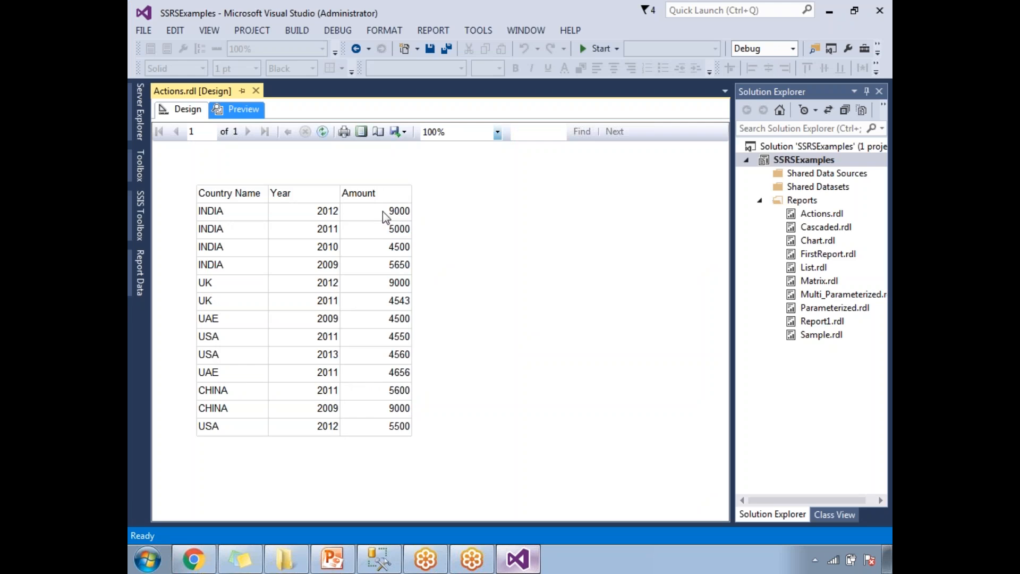
pyautogui.moveTo(410, 216)
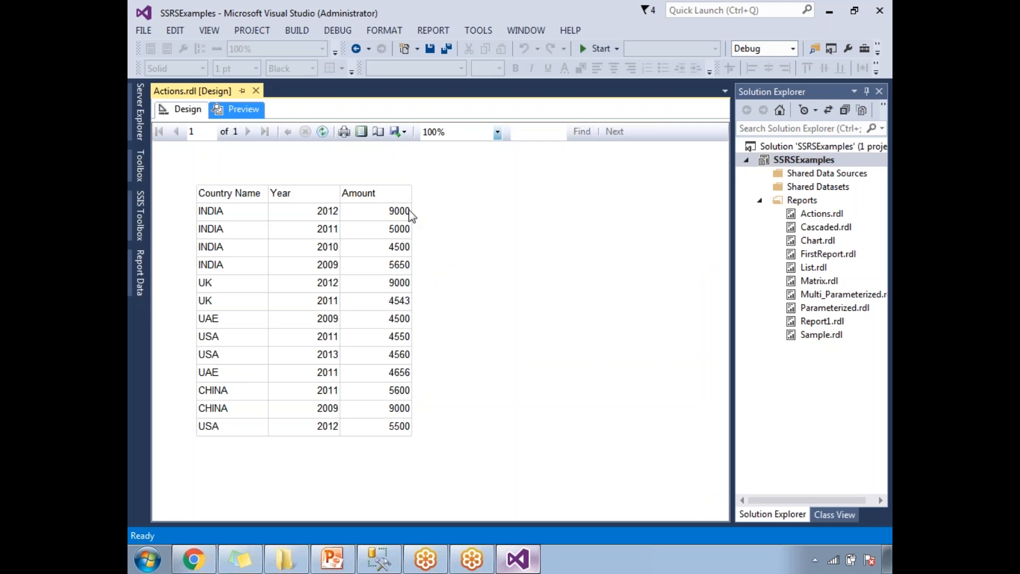
pyautogui.moveTo(319, 217)
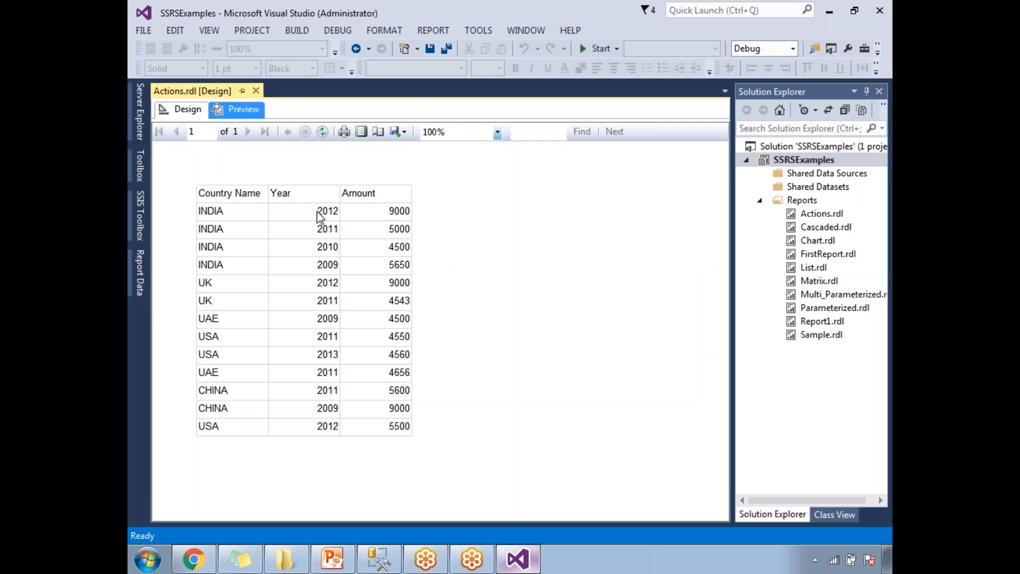
pyautogui.moveTo(325, 218)
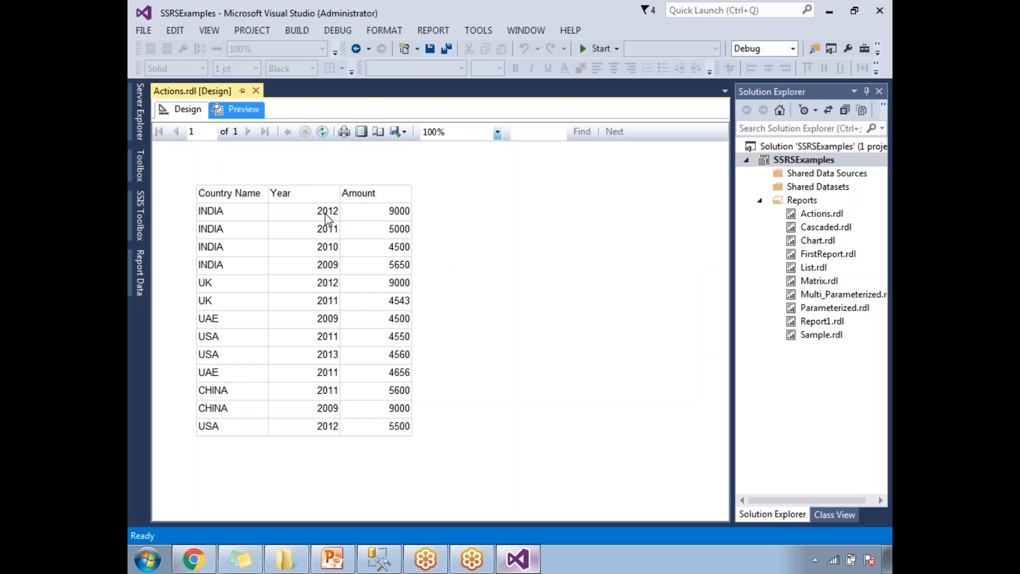
pyautogui.moveTo(325, 215)
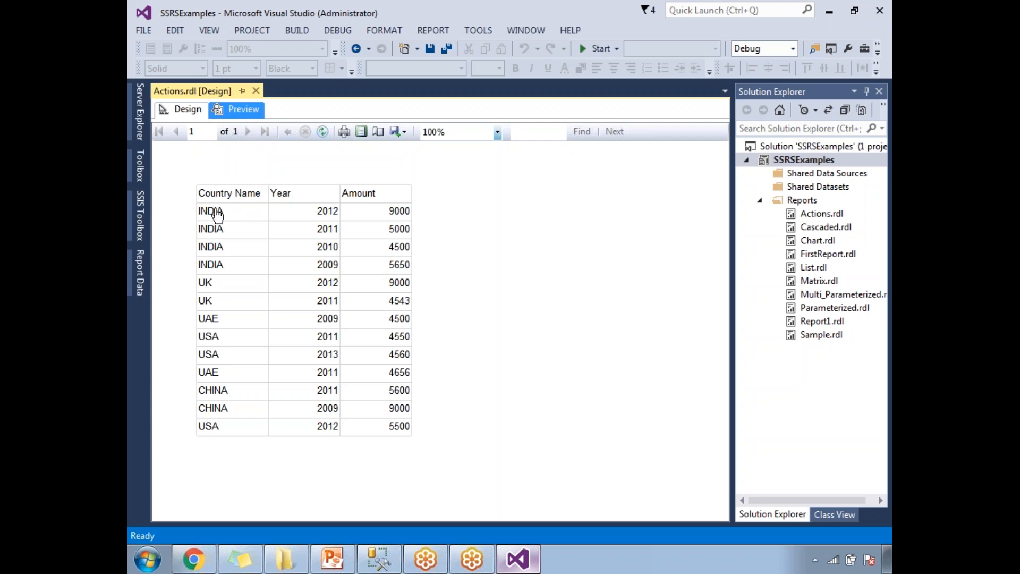
pyautogui.moveTo(214, 216)
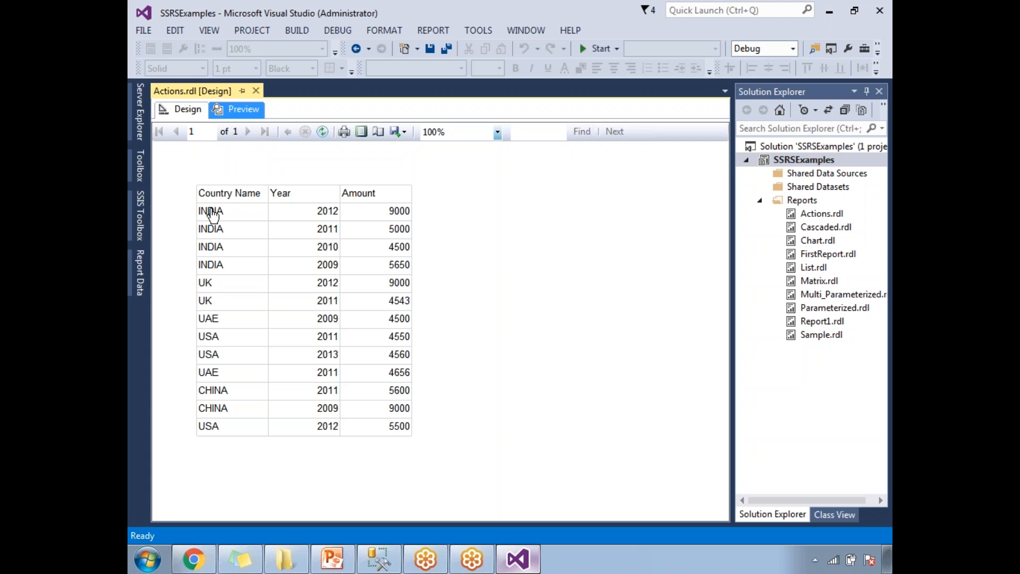
pyautogui.moveTo(358, 557)
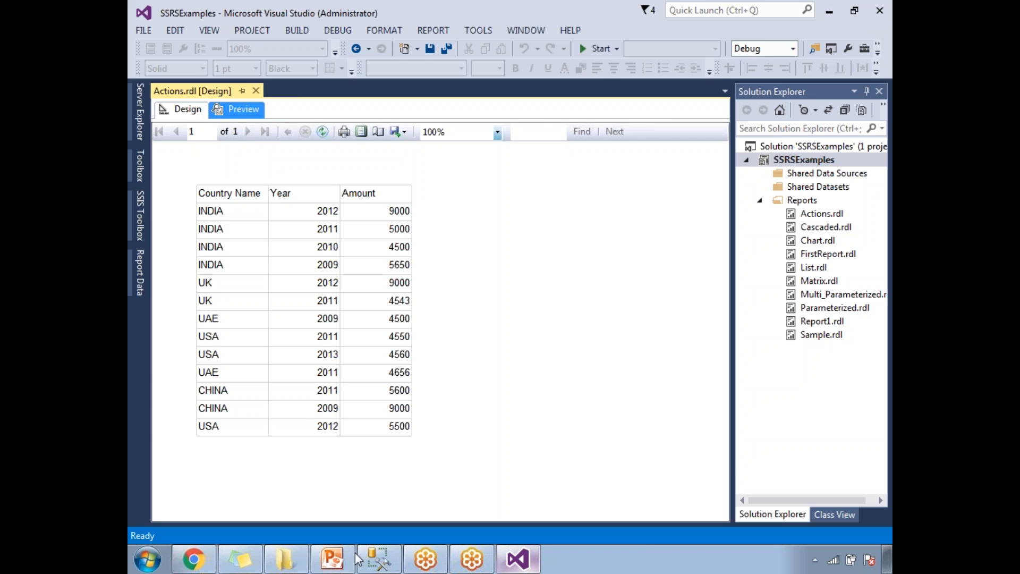
pyautogui.click(333, 557)
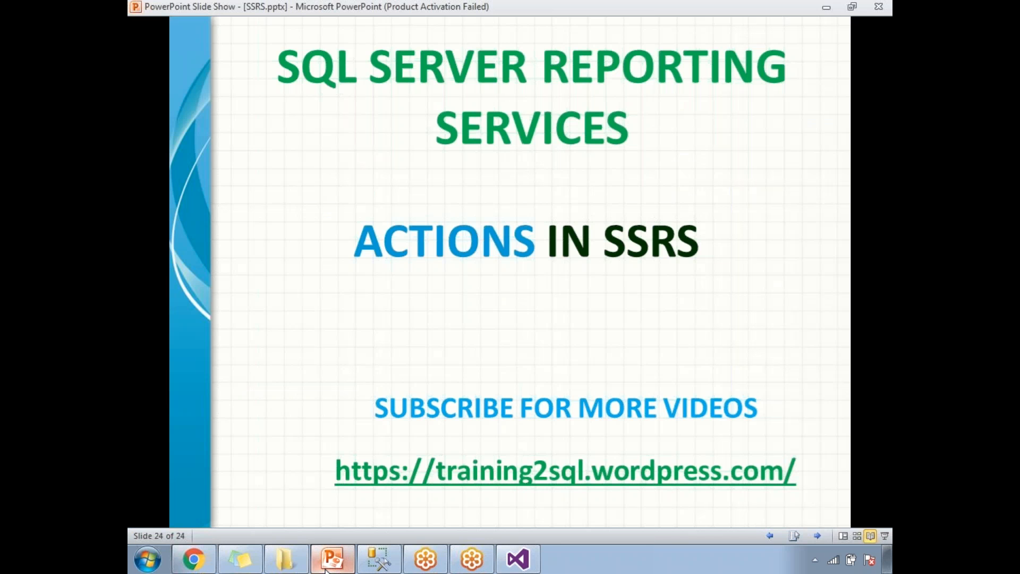